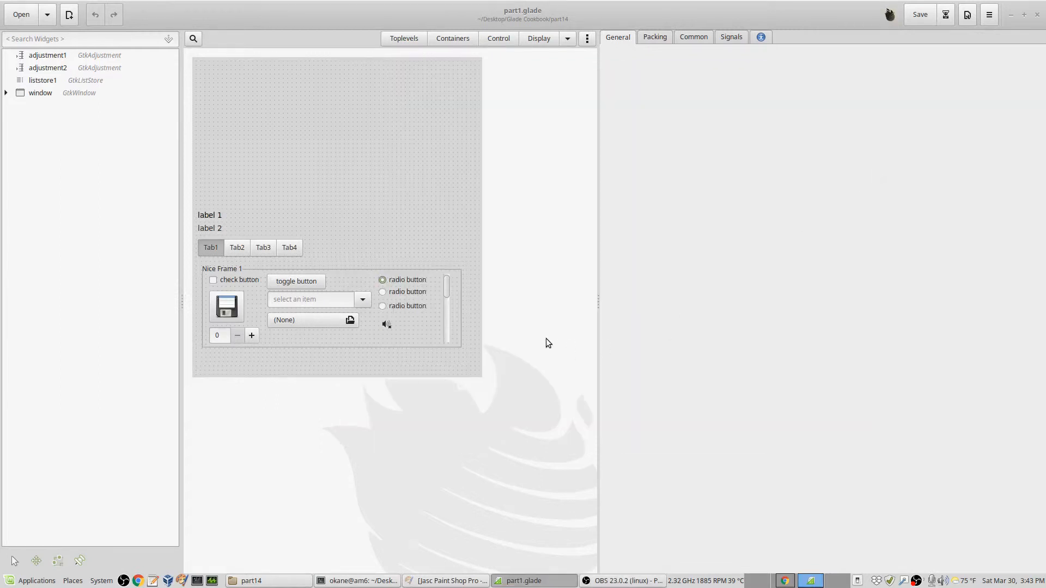
mouse_move(532, 327)
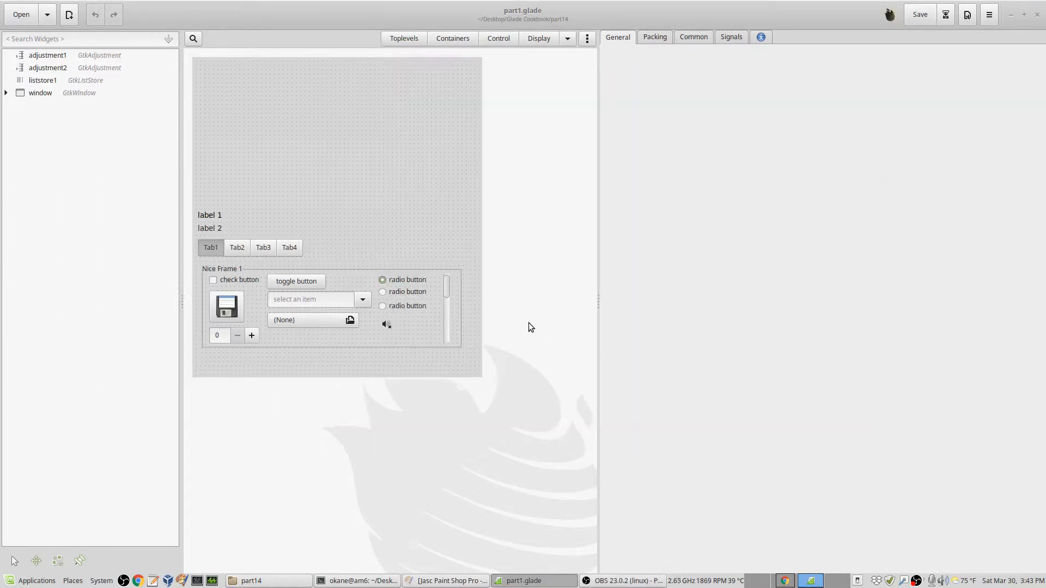
mouse_move(528, 292)
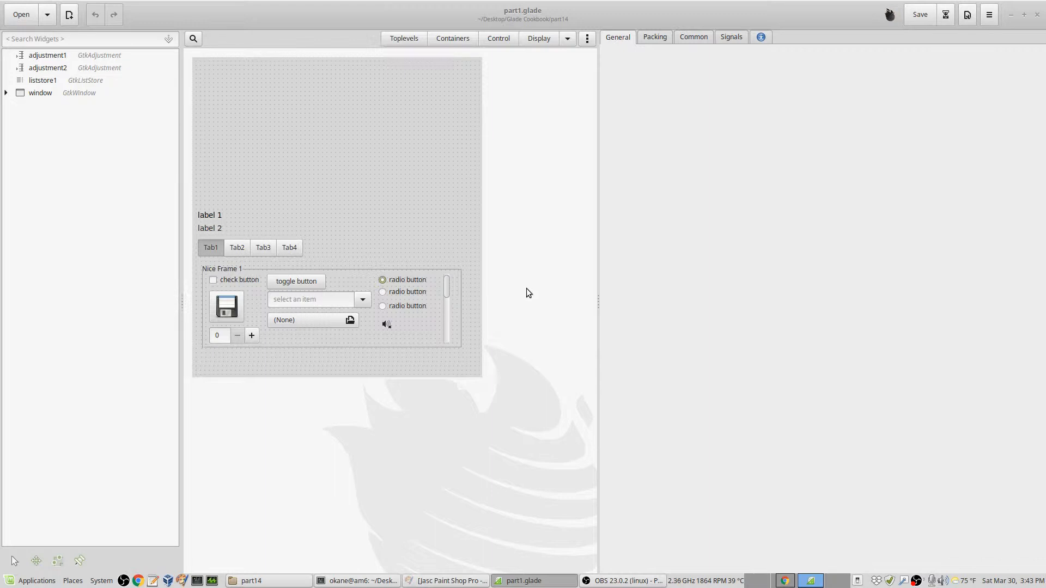
mouse_move(528, 265)
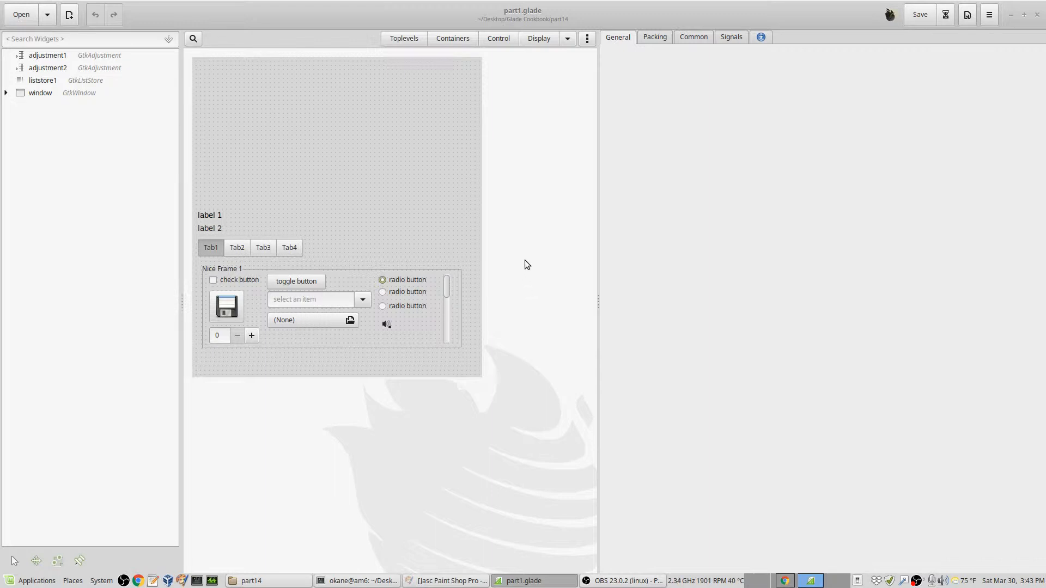
mouse_move(534, 266)
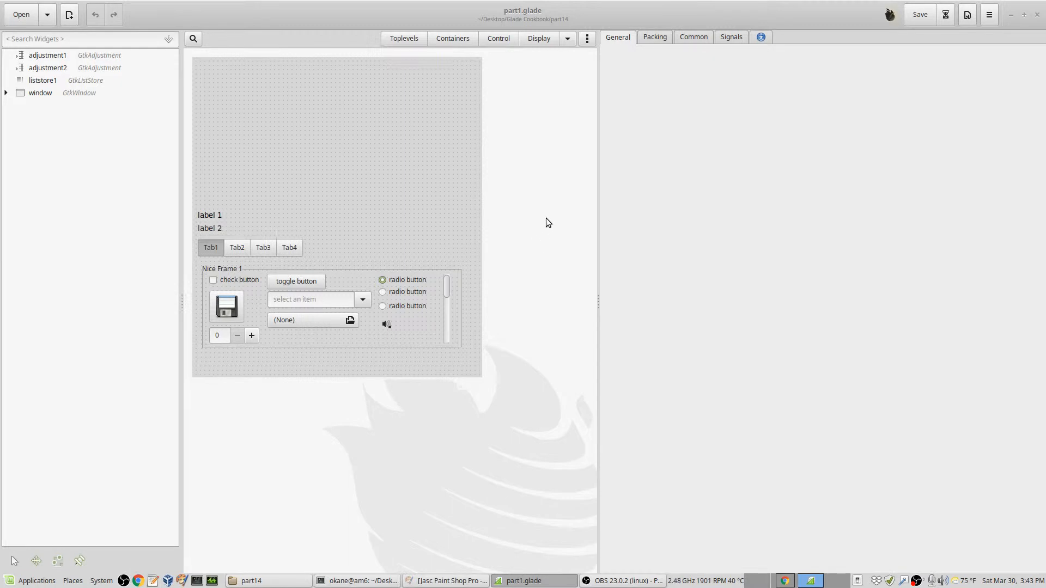
mouse_move(550, 218)
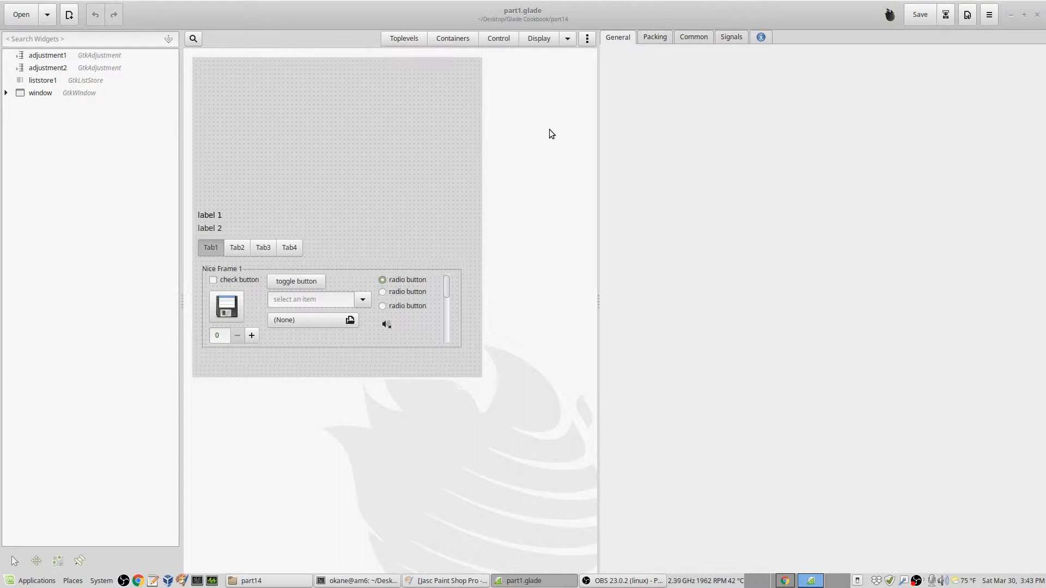
mouse_move(563, 135)
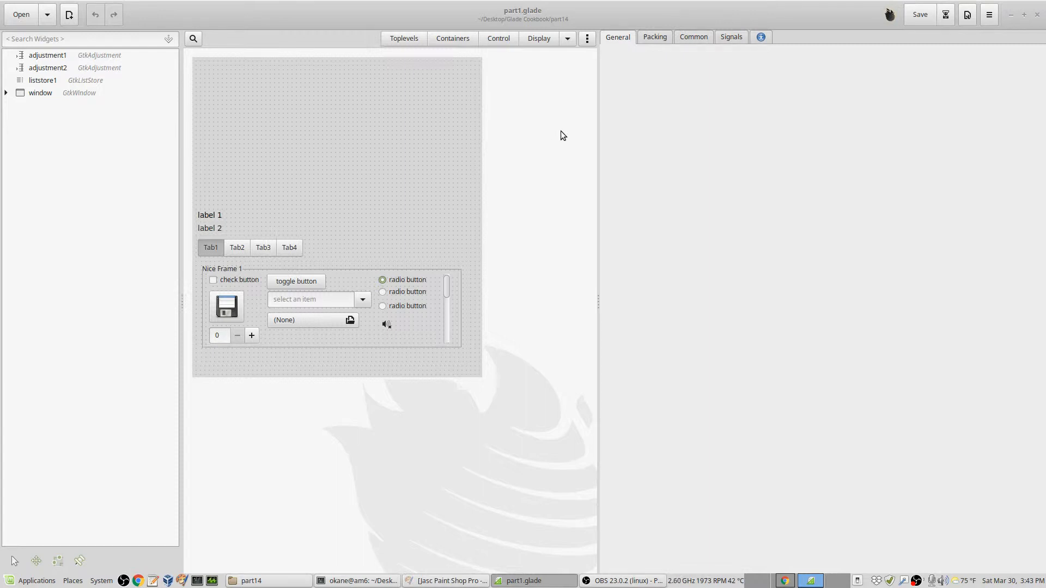
mouse_move(561, 133)
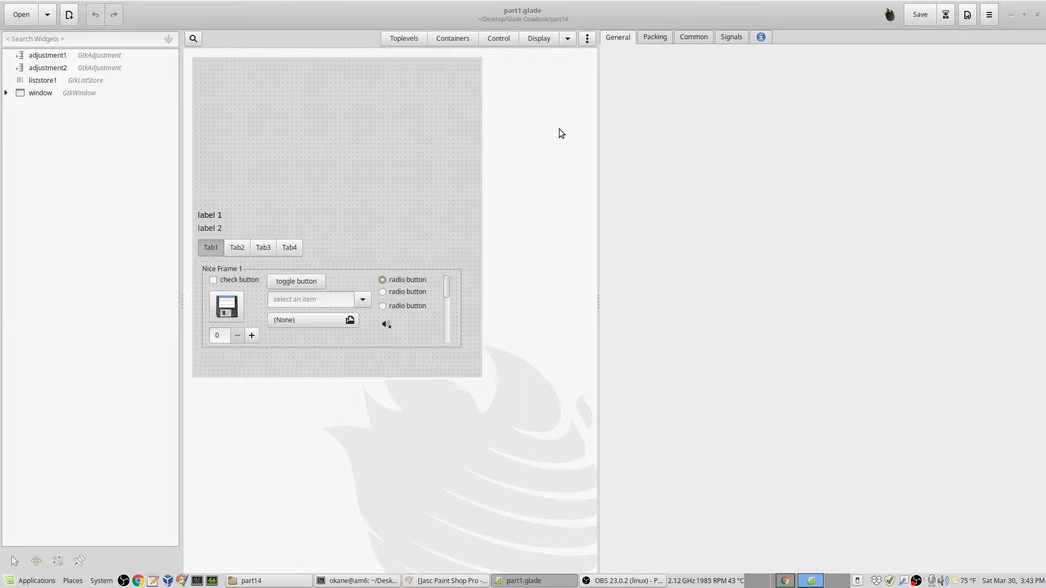
mouse_move(582, 69)
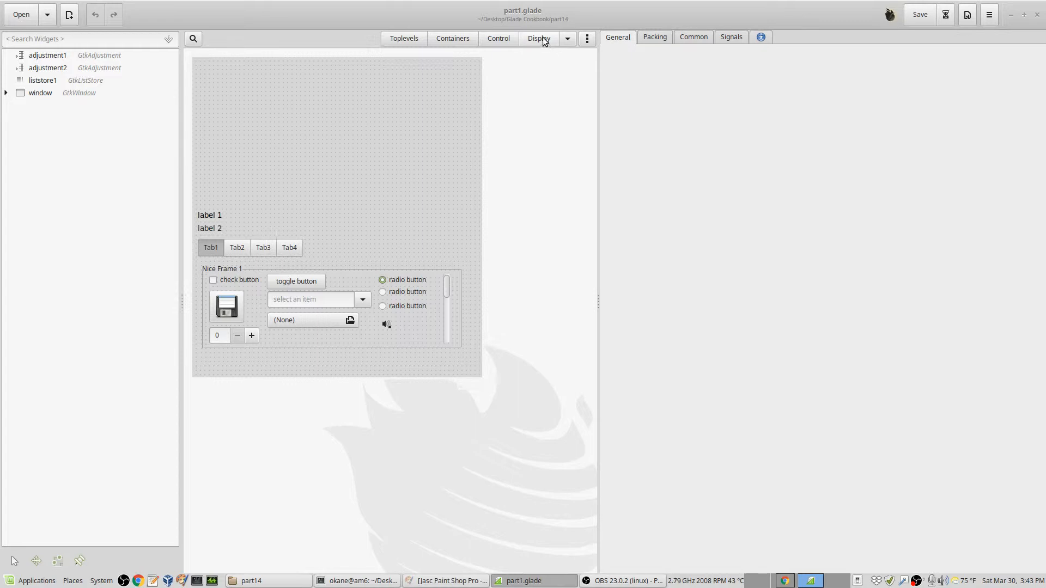
- Place a GtkImage from the Display palette at the top, loading avatar1.png from file
left_click(540, 39)
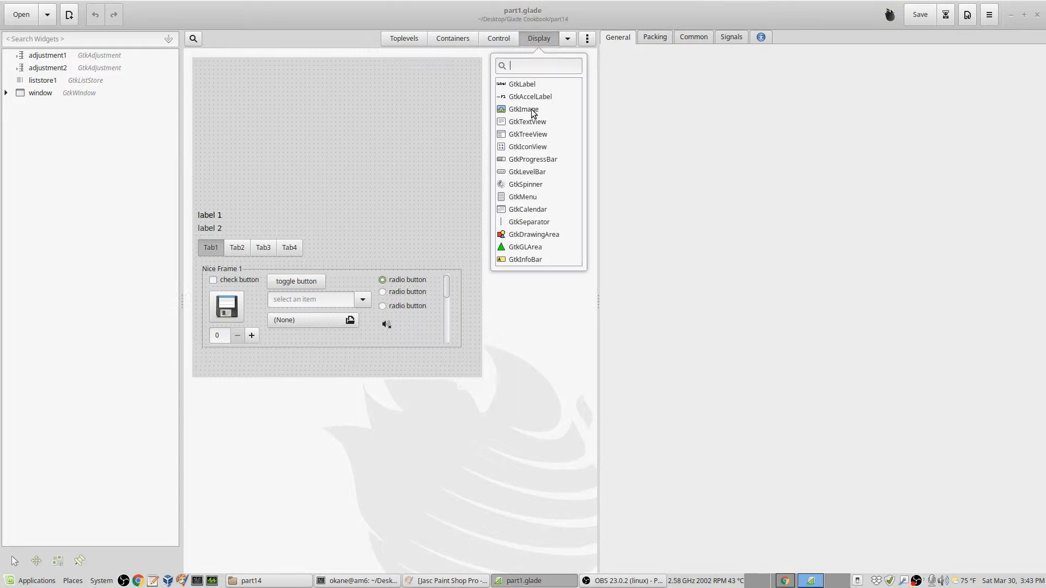
left_click(523, 109)
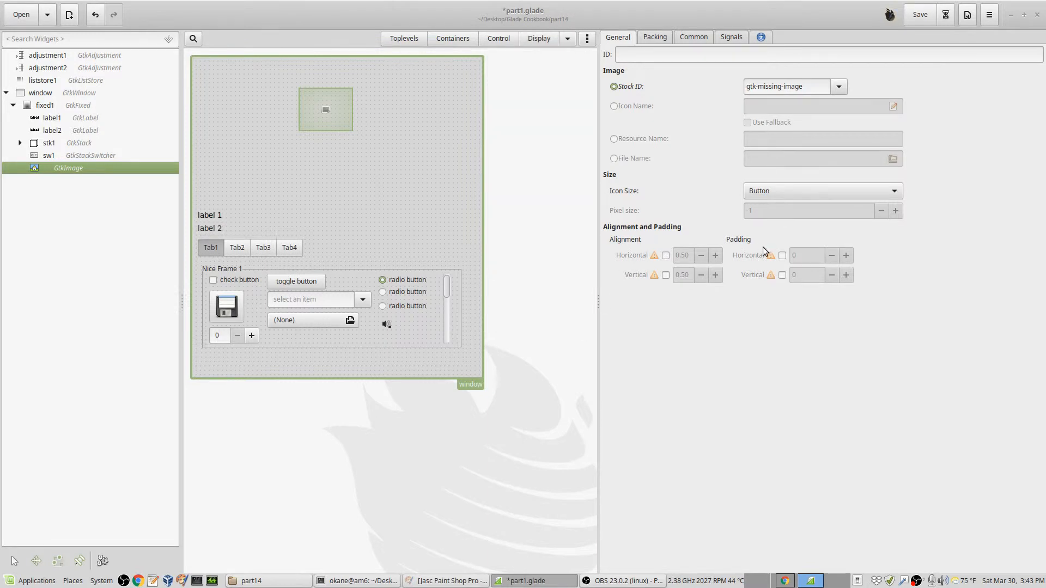
left_click(613, 158)
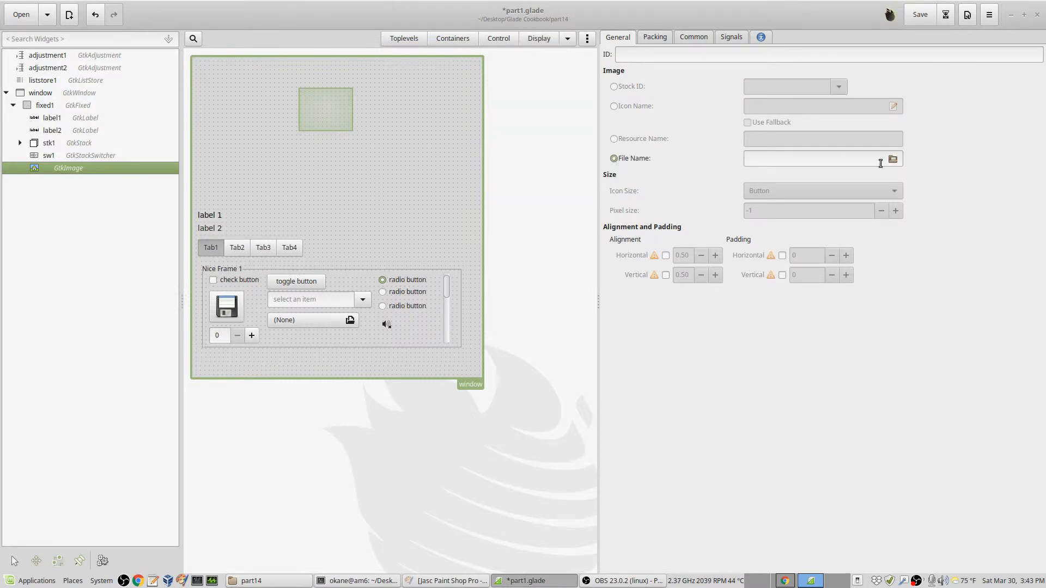
left_click(893, 159)
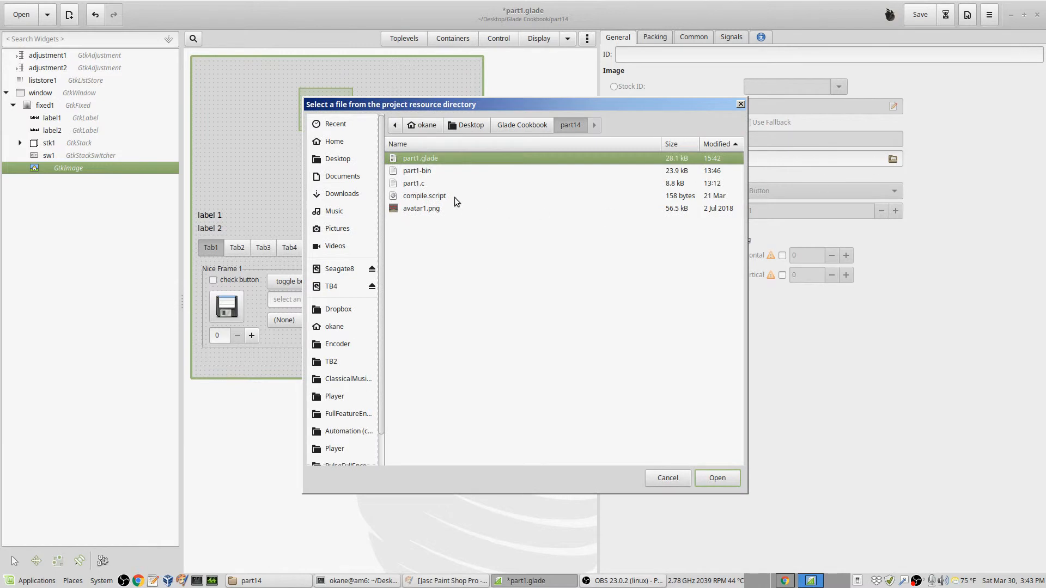
left_click(420, 208)
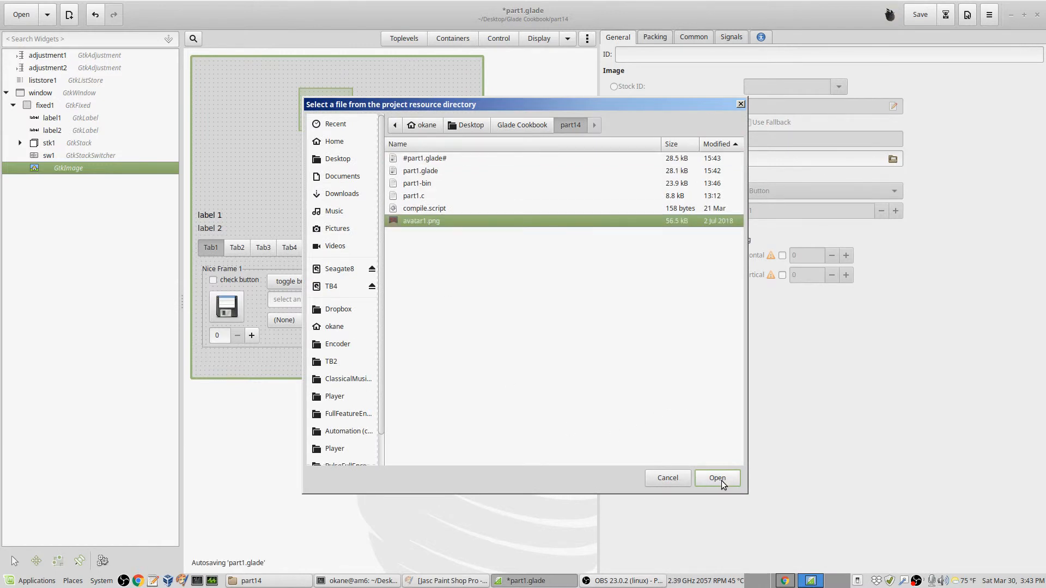
left_click(717, 478)
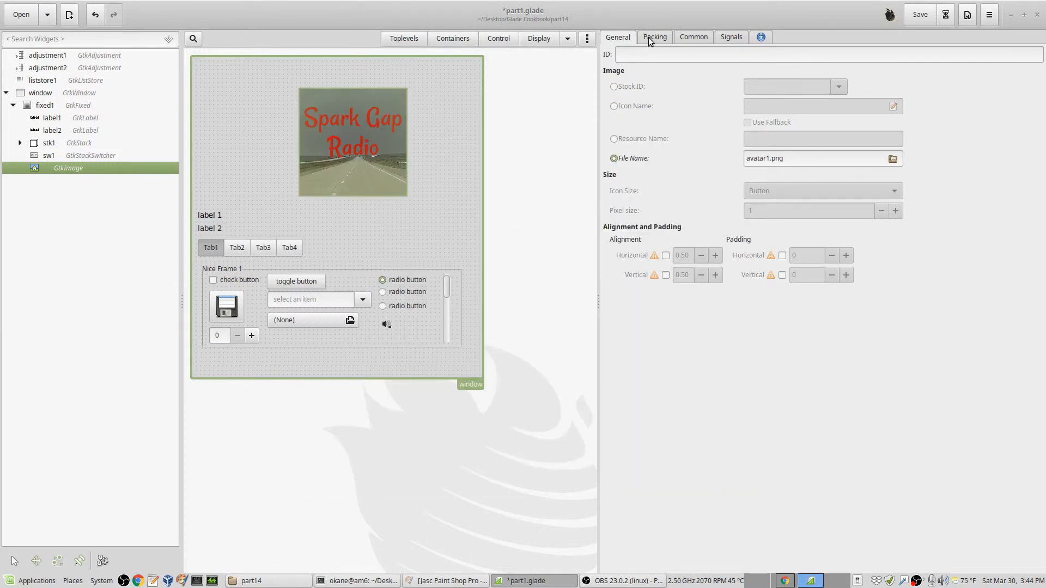
- Set the image's X position to 166 in Packing, keeping Y at 56
left_click(655, 37)
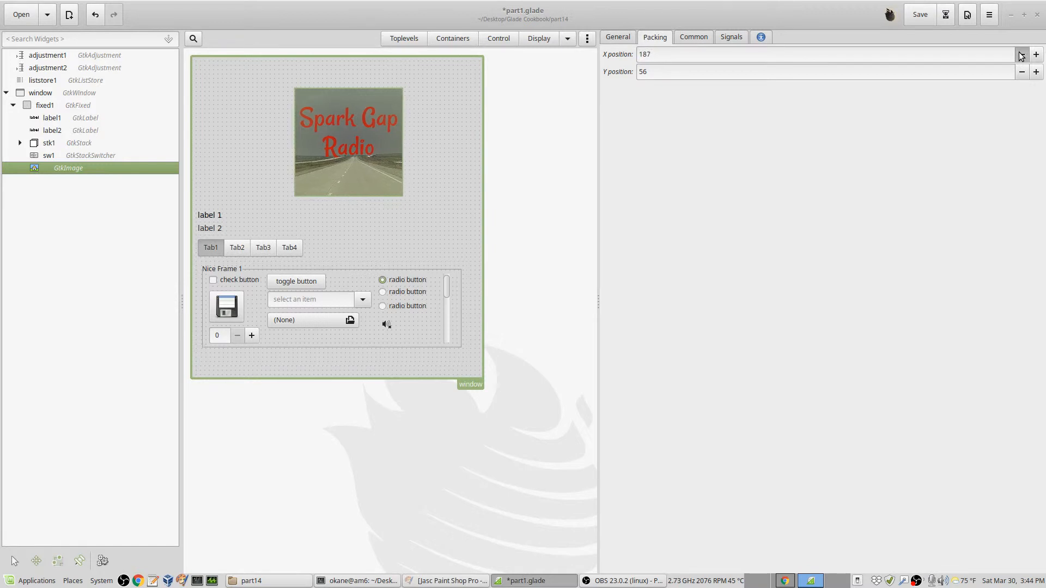
left_click(1036, 54)
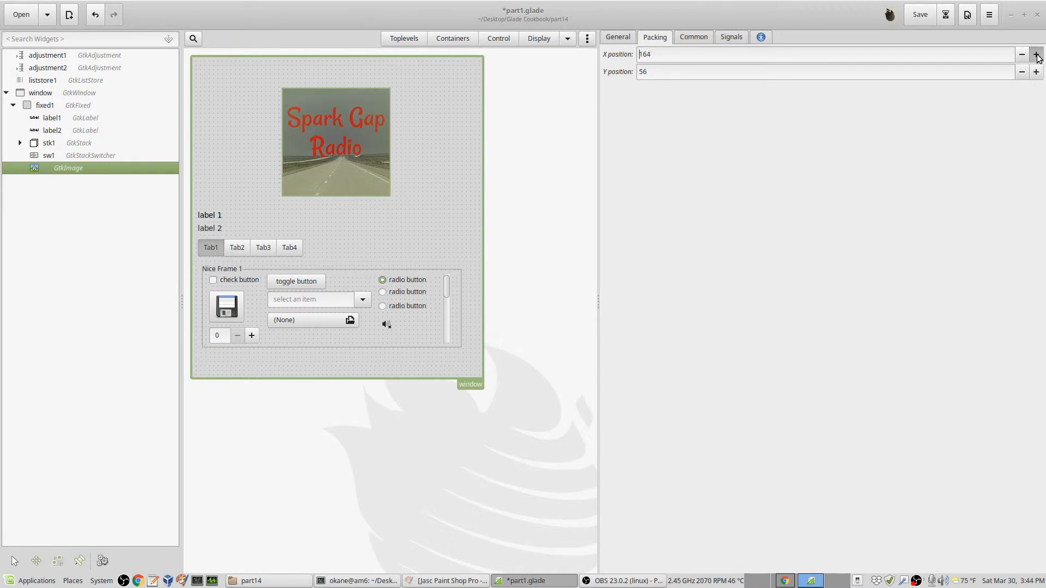
left_click(1038, 52)
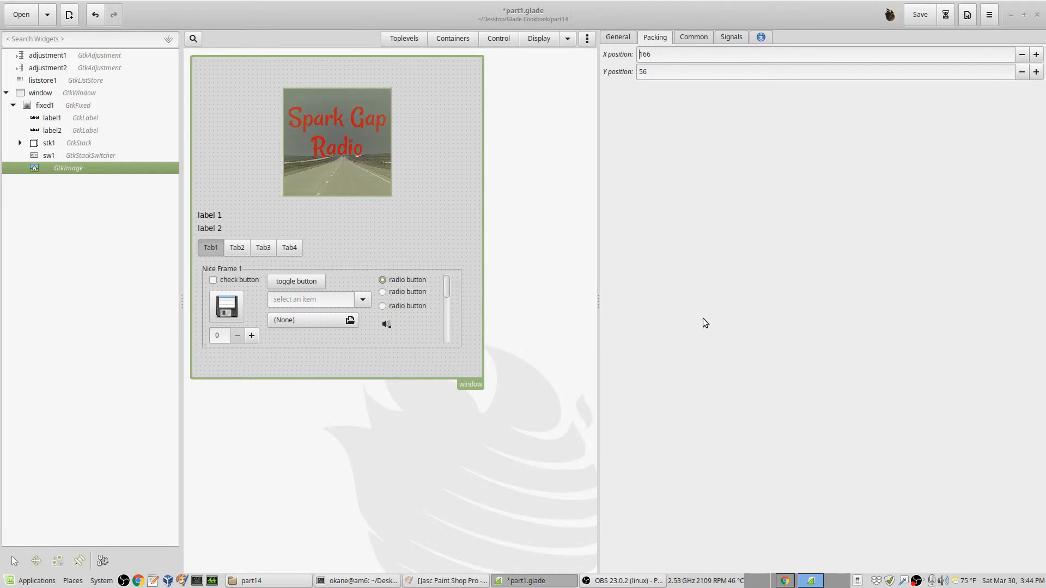
left_click(617, 37)
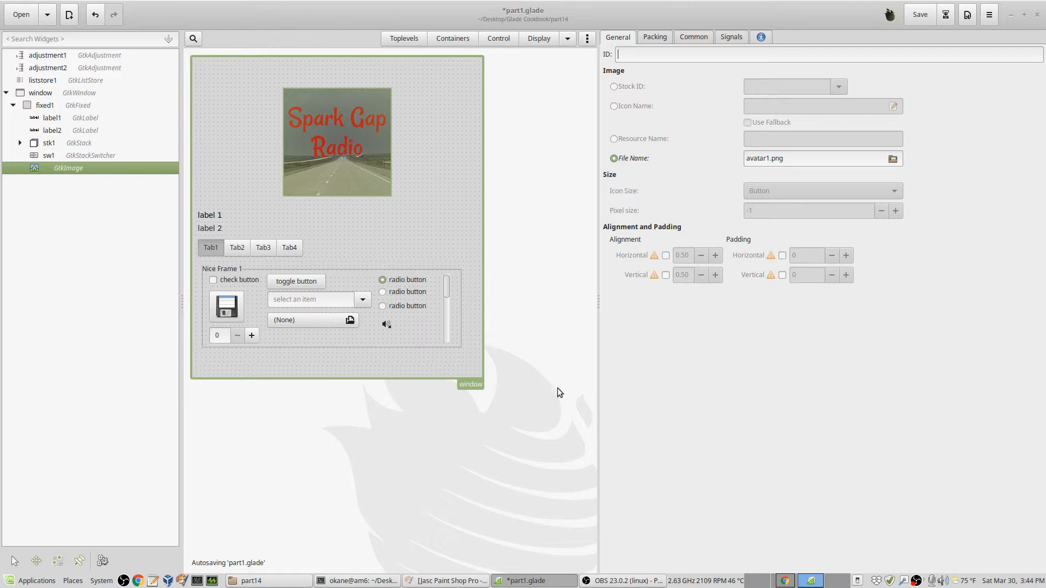
- Save part1.glade and rerun part1-bin from the Terminal to show the picture
left_click(917, 14)
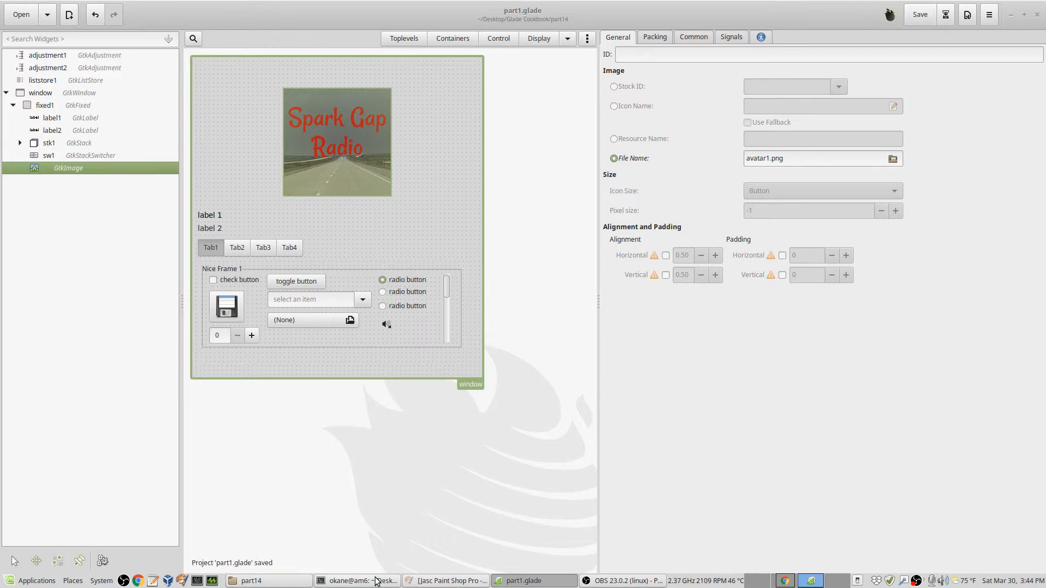
left_click(360, 580)
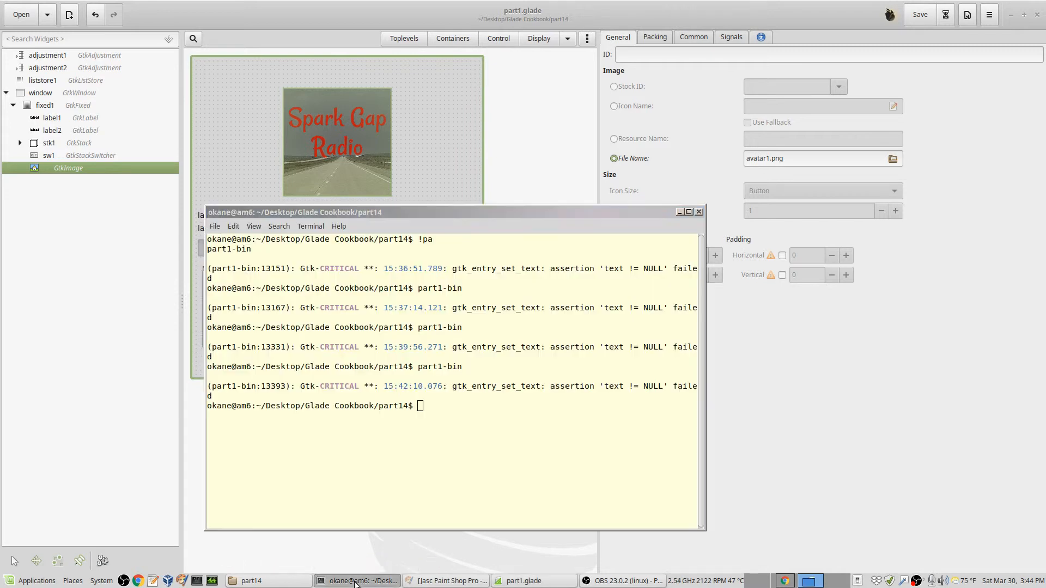
type("part1-bin")
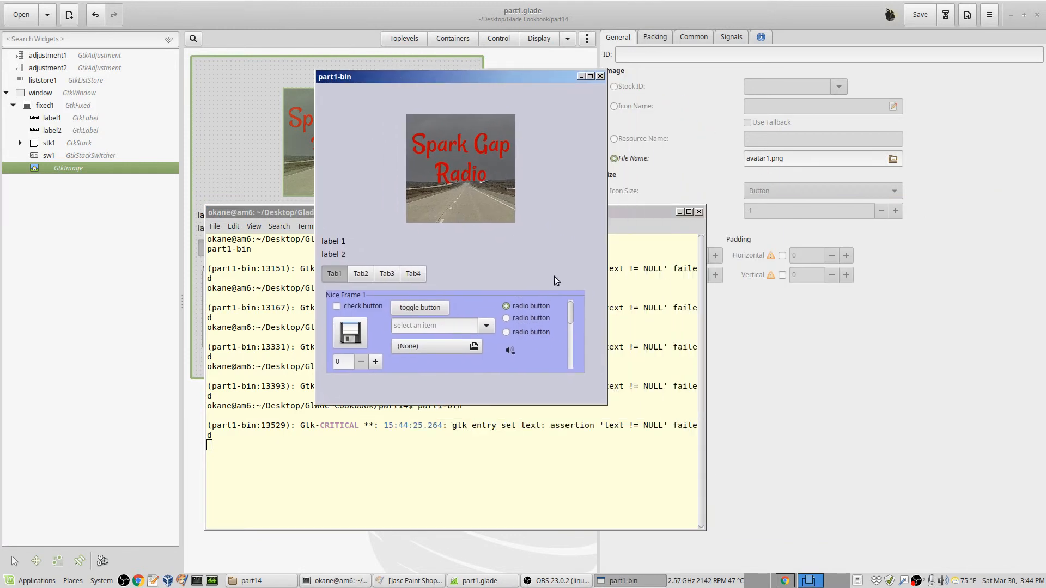
mouse_move(783, 439)
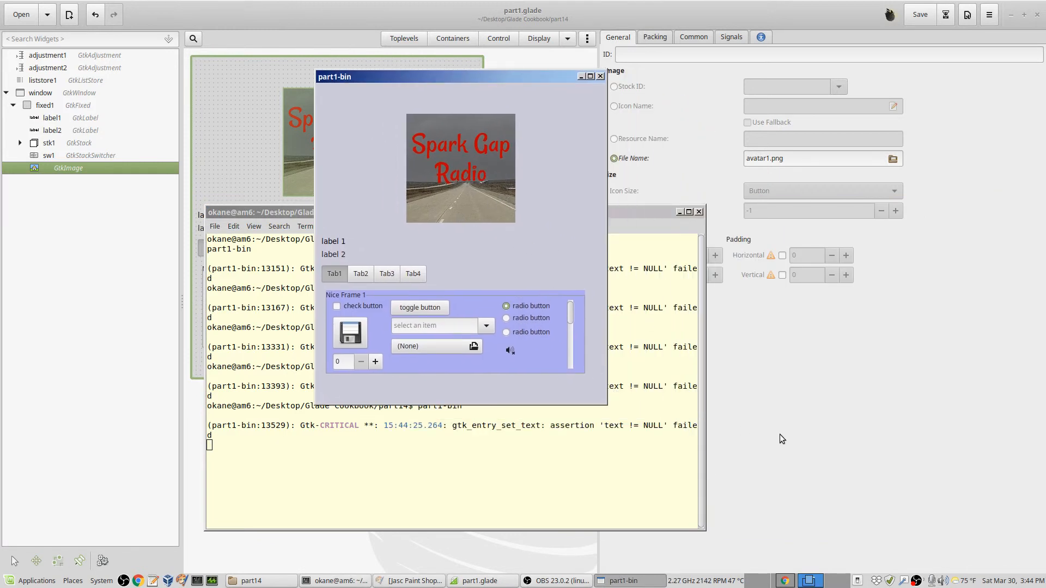